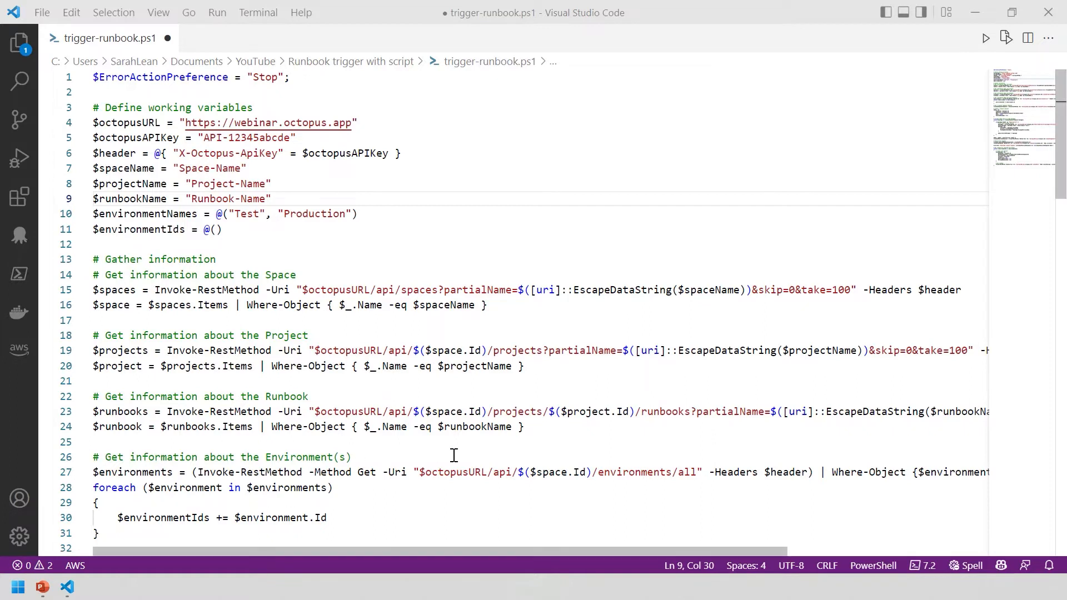
{"action": "mouse_move", "coordinate": [377, 242]}
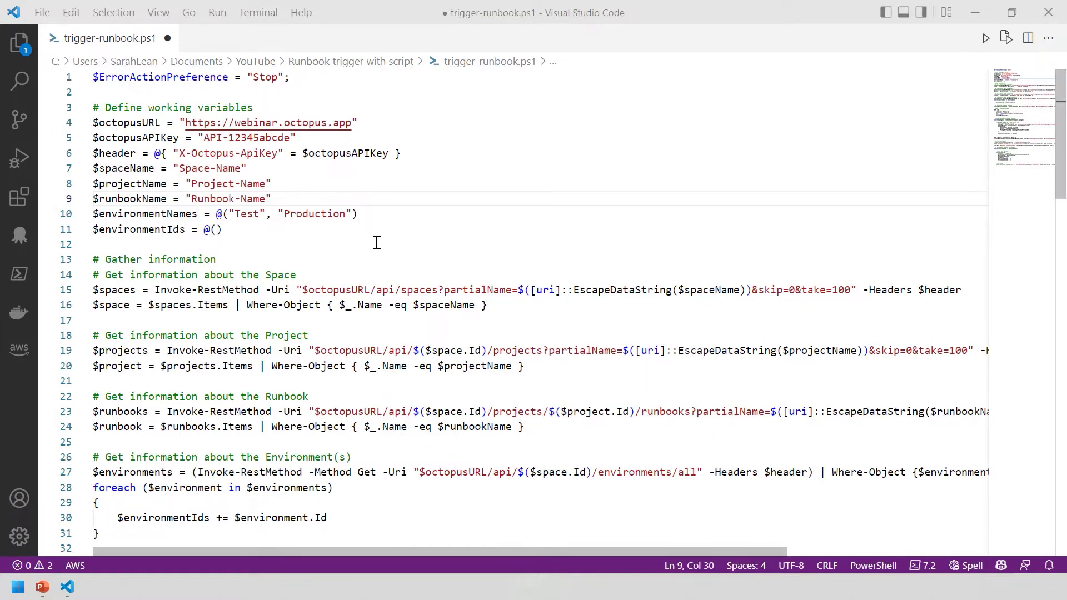
{"action": "mouse_move", "coordinate": [380, 244]}
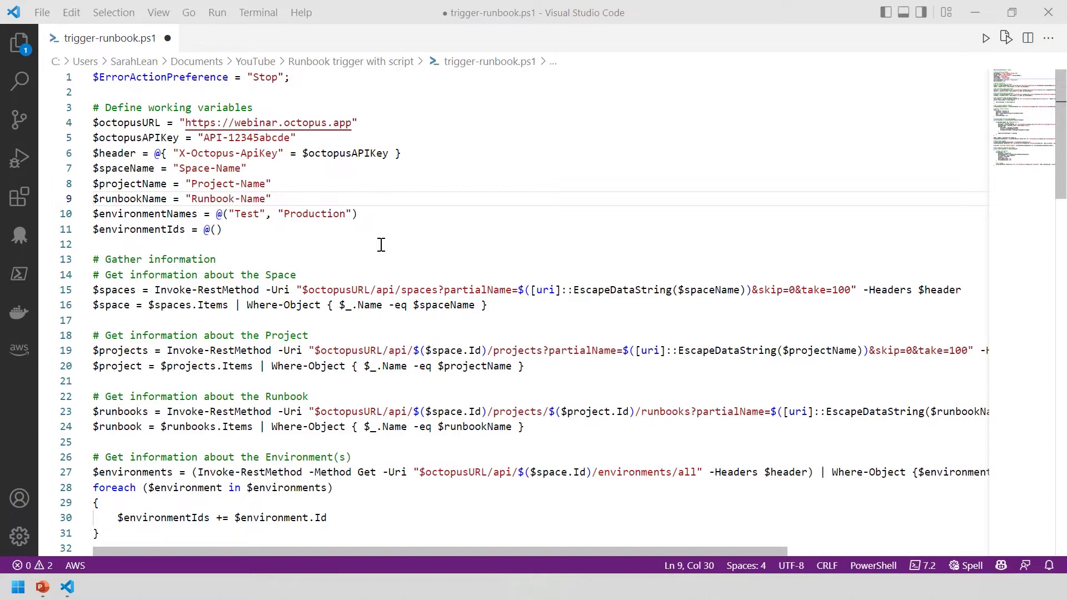
{"action": "mouse_move", "coordinate": [381, 242]}
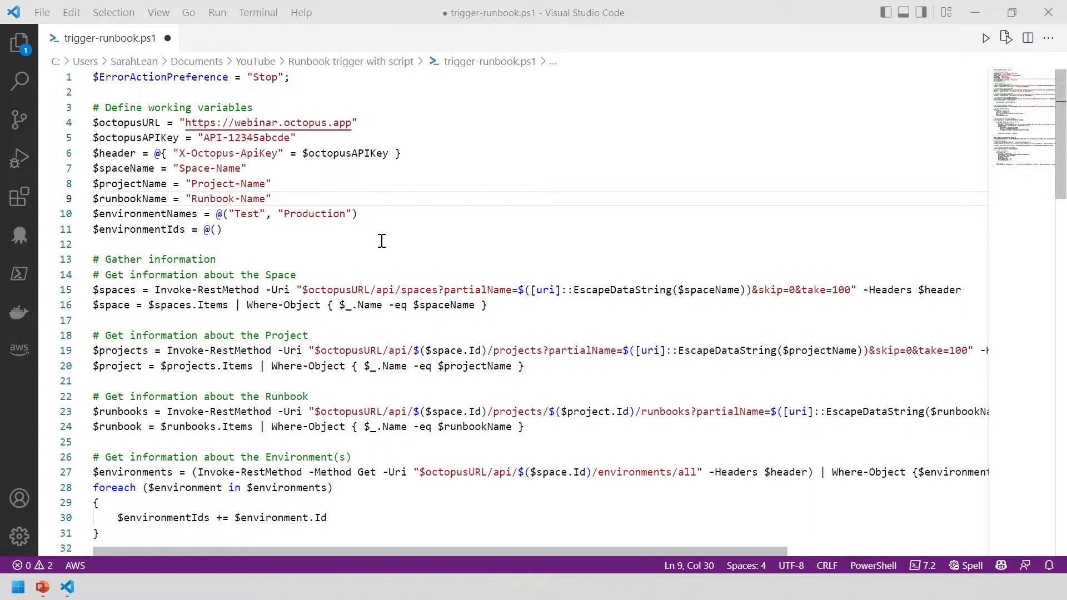
- Expand the System category in the Stream Deck actions list beside the empty key grid
{"action": "scroll", "scroll_direction": "down", "scroll_amount": 3}
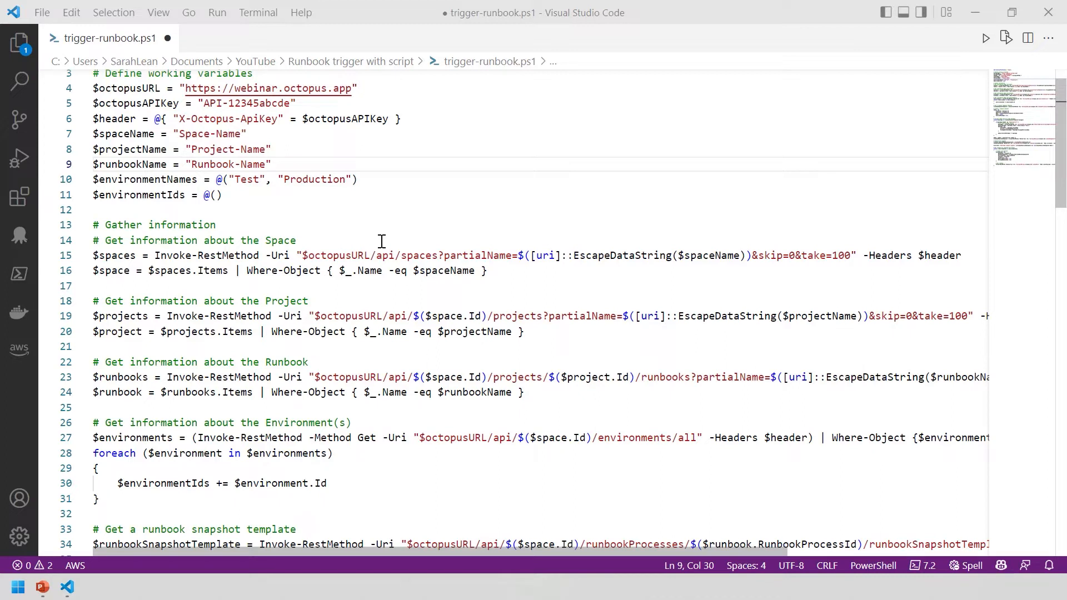
{"action": "mouse_move", "coordinate": [334, 482]}
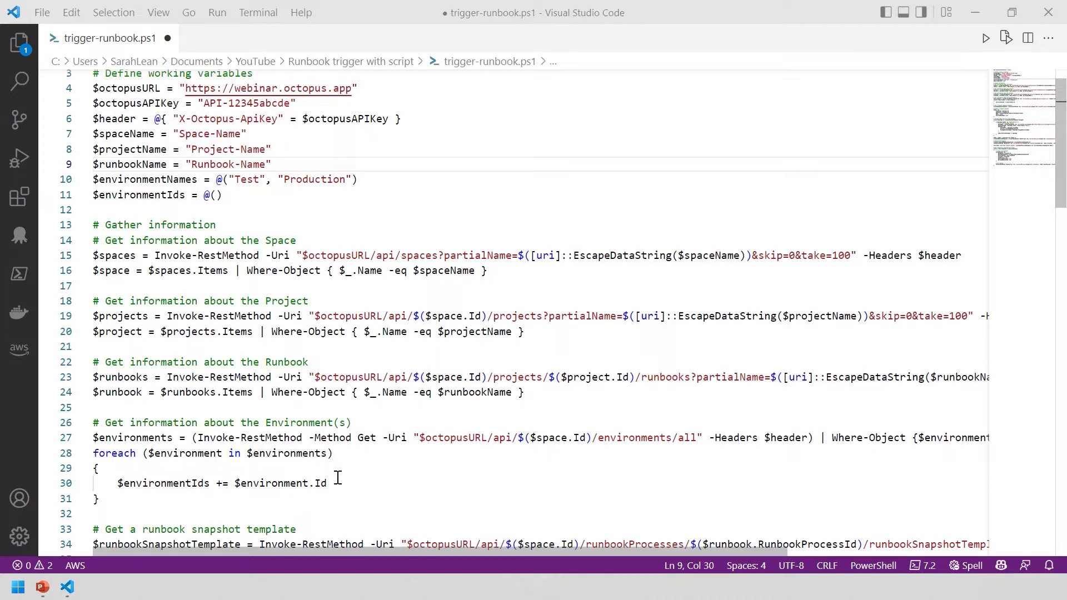
{"action": "mouse_move", "coordinate": [566, 449]}
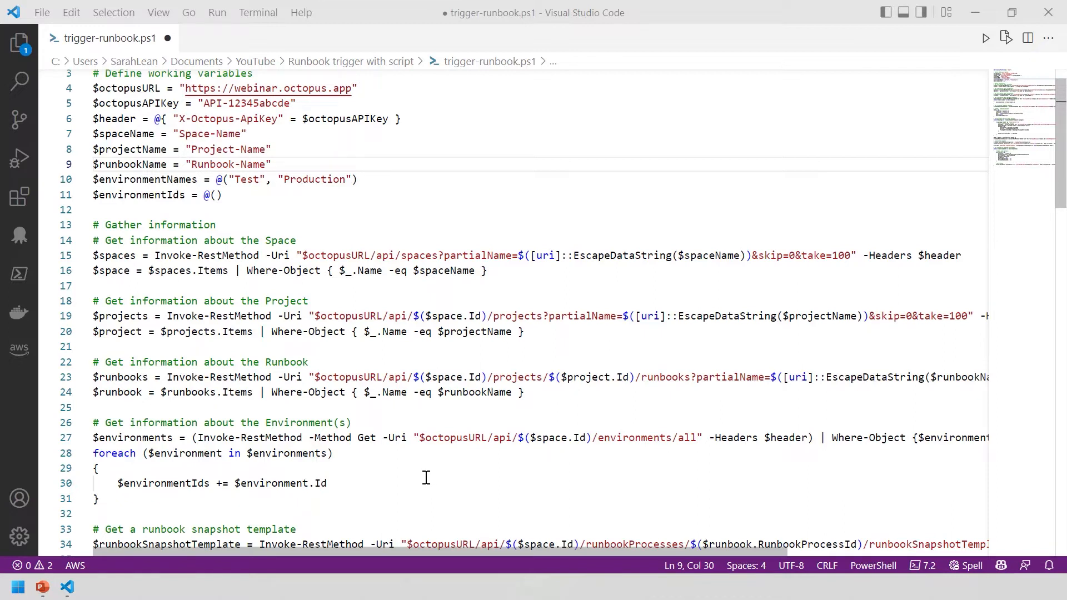
{"action": "mouse_move", "coordinate": [427, 453]}
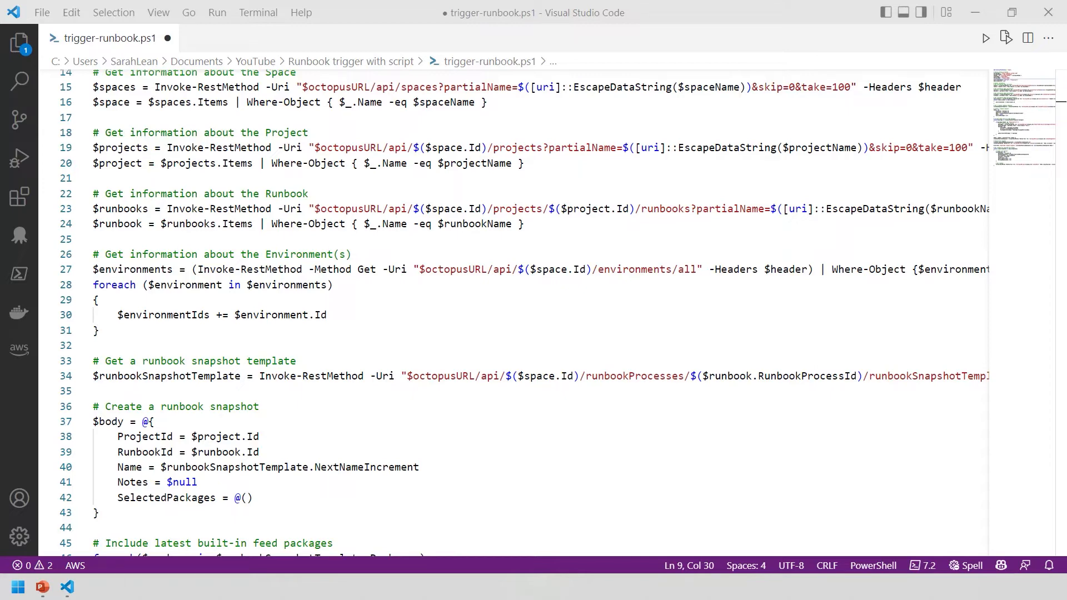
{"action": "scroll", "scroll_direction": "down", "scroll_amount": 3}
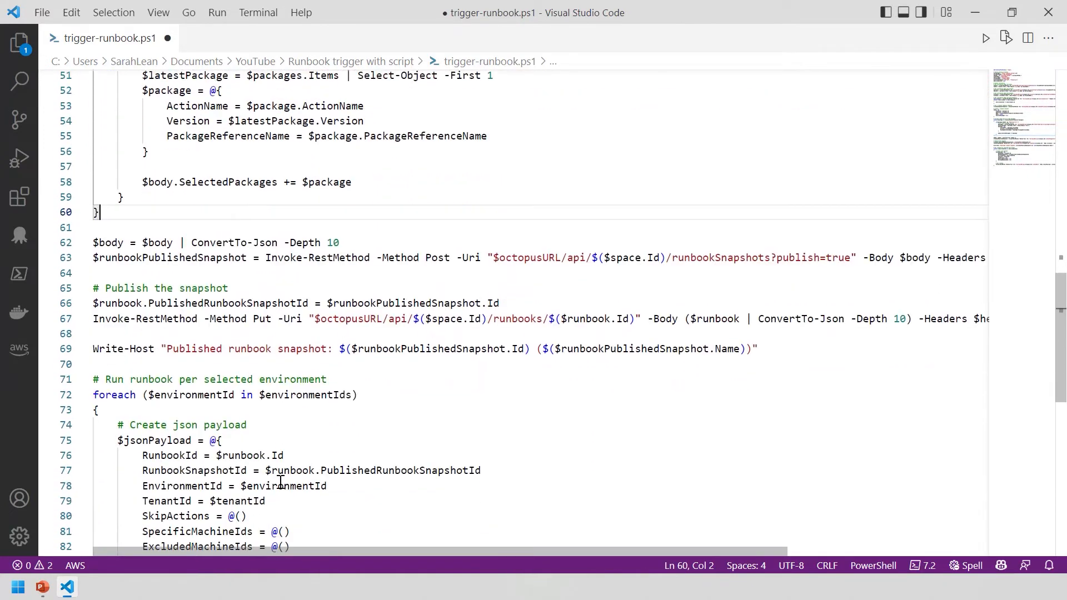
{"action": "scroll", "scroll_direction": "down", "scroll_amount": 3}
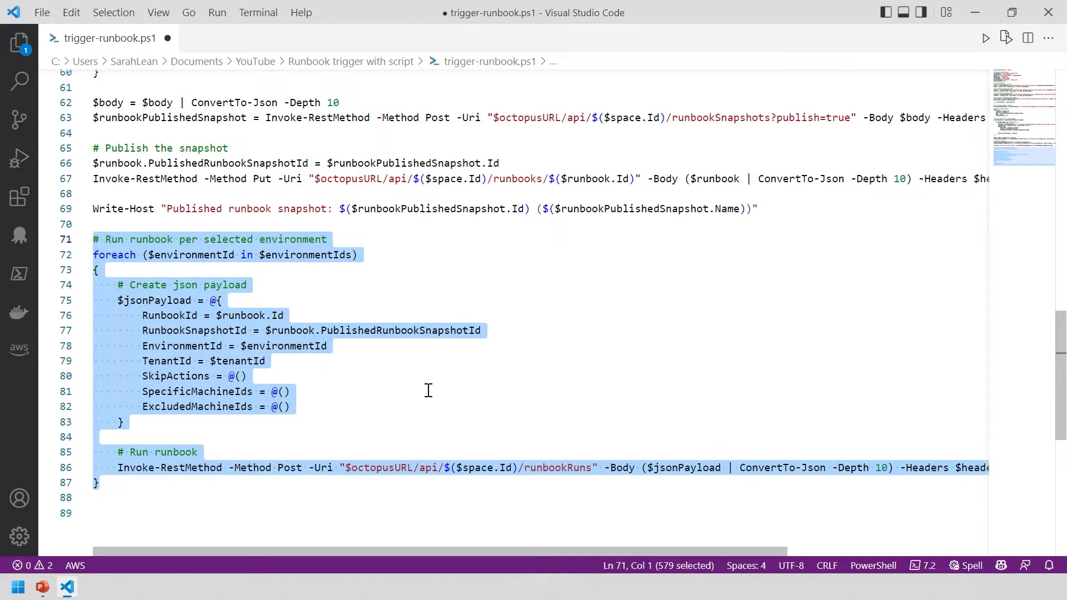
{"action": "mouse_move", "coordinate": [90, 247]}
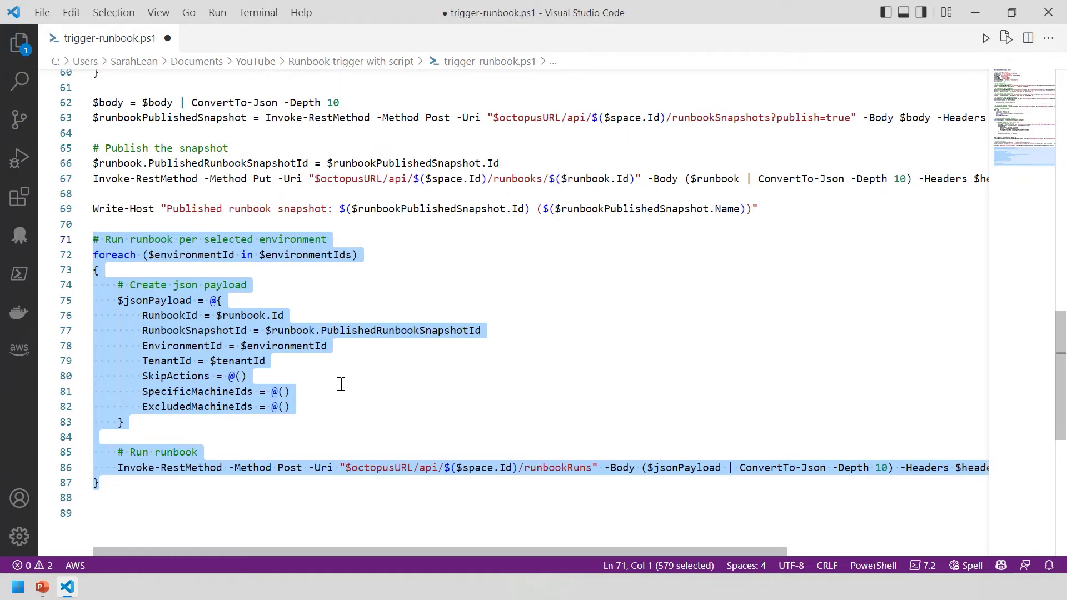
{"action": "mouse_move", "coordinate": [338, 395]}
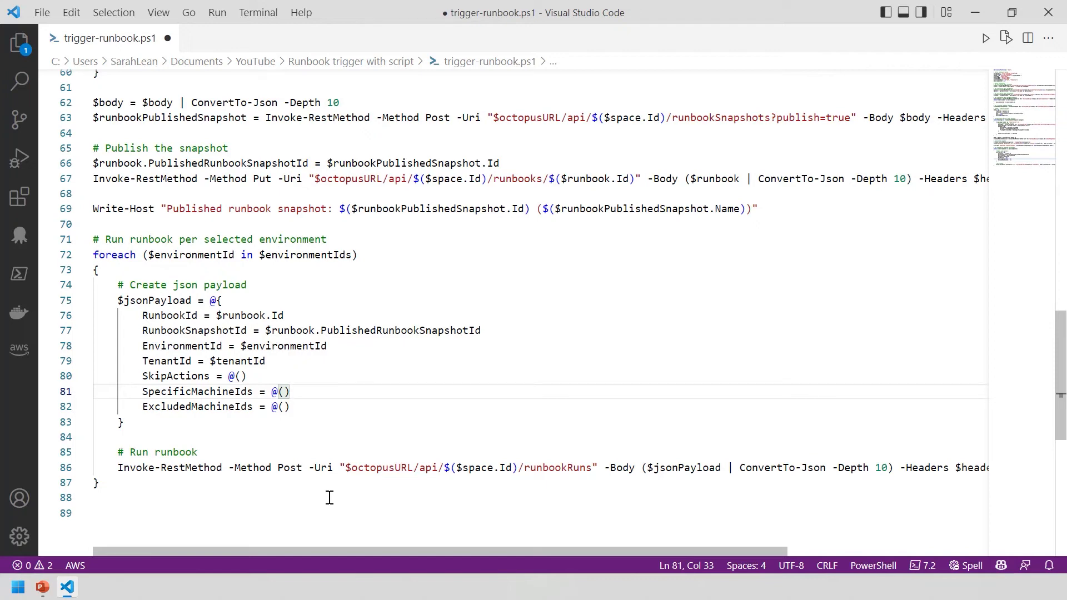
{"action": "left_click", "coordinate": [66, 586]}
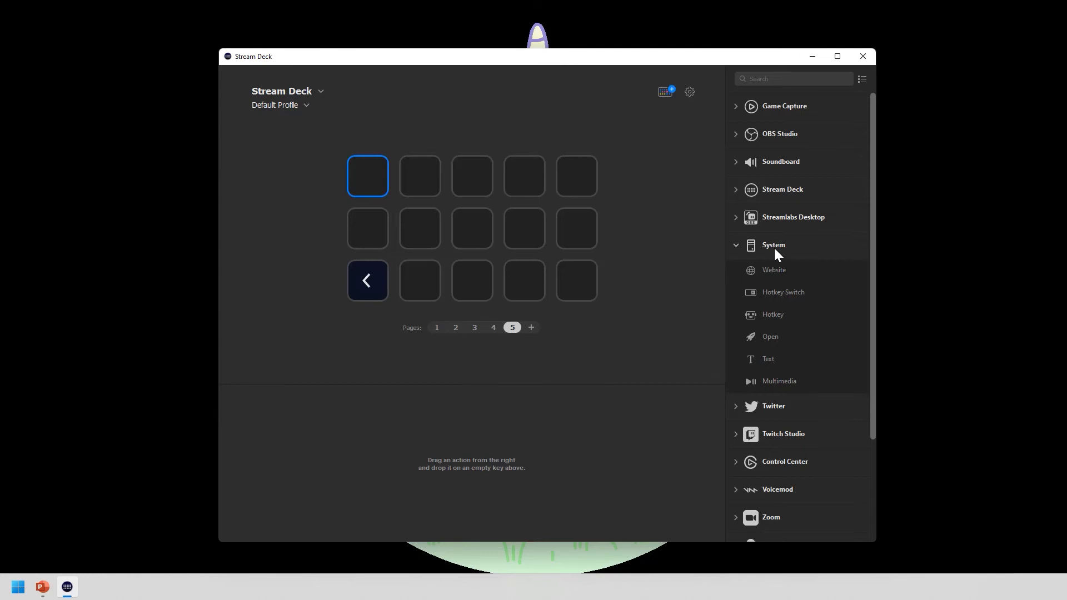
{"action": "mouse_move", "coordinate": [782, 252]}
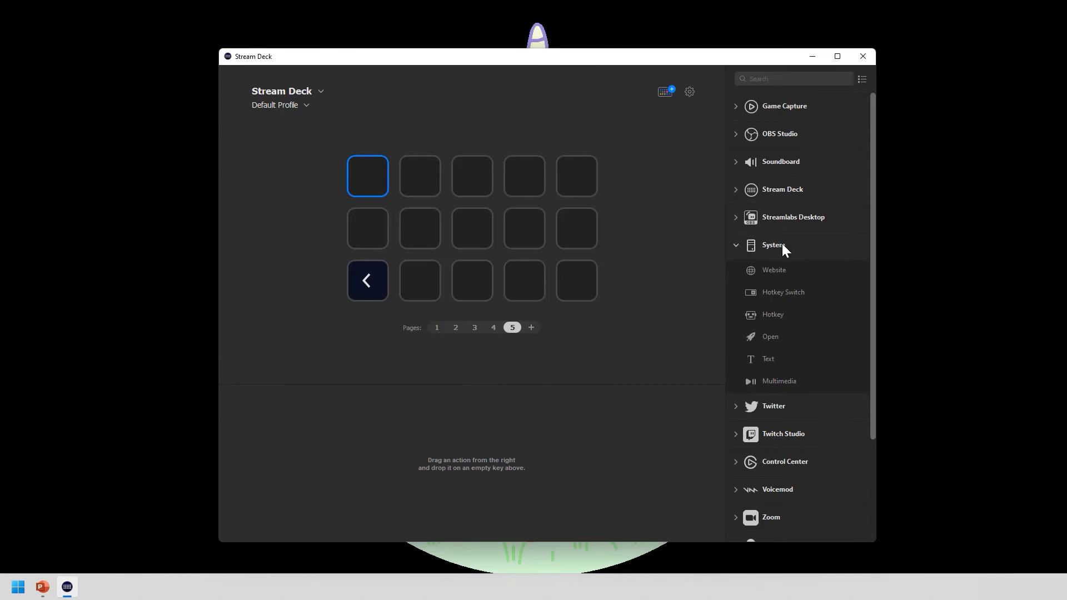
- Drag the System Open action onto the first key and title it 'Trigger Runbook'
{"action": "left_click_drag", "start_coordinate": [769, 335], "coordinate": [453, 275]}
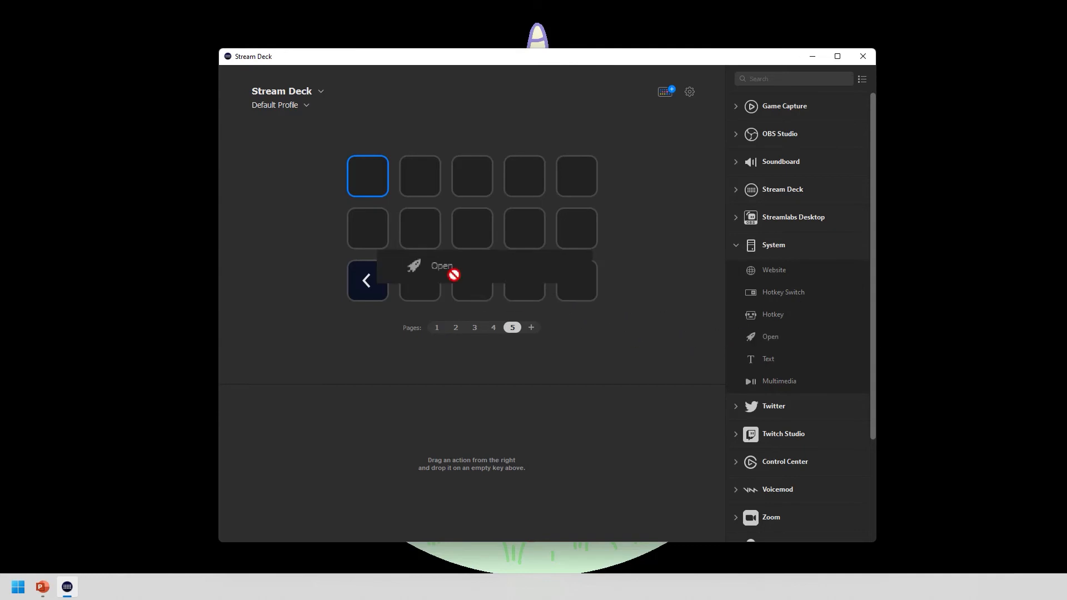
{"action": "left_click_drag", "start_coordinate": [441, 266], "coordinate": [368, 175]}
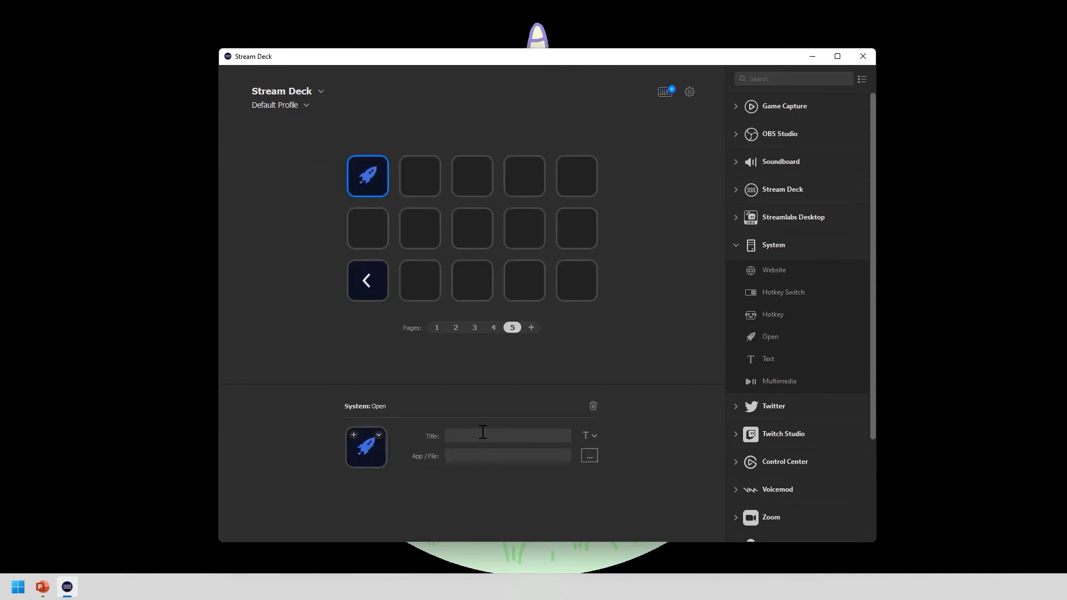
{"action": "left_click", "coordinate": [507, 436]}
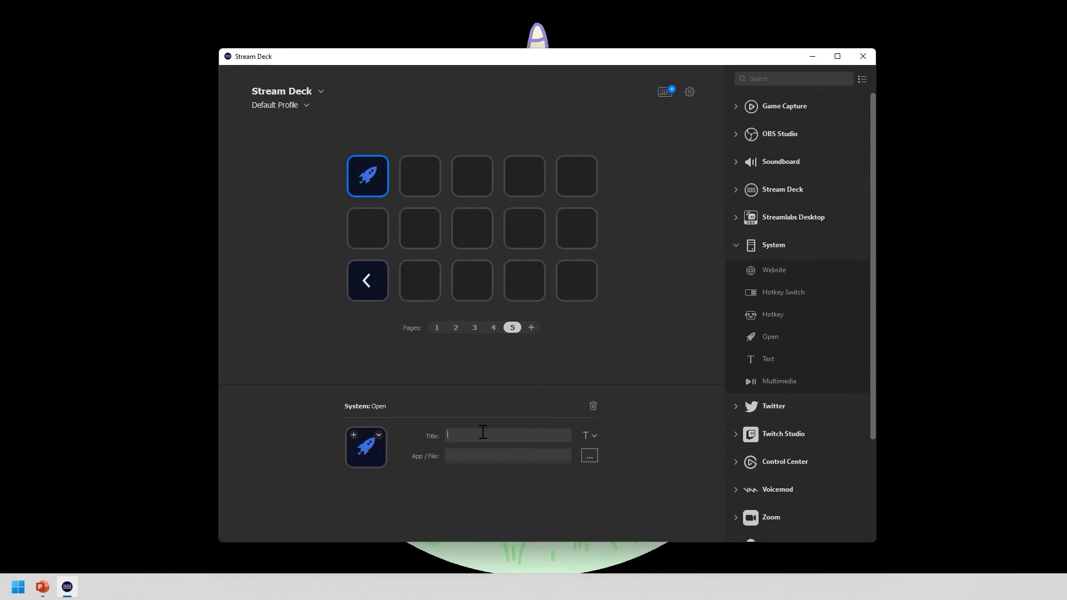
{"action": "type", "text": "Trigger"}
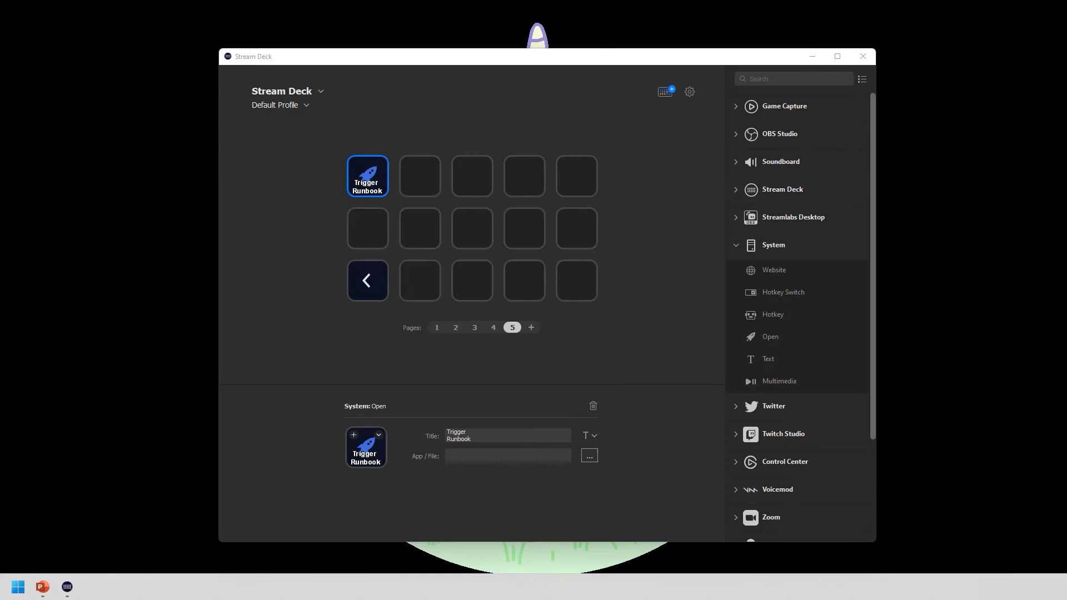
- Set App/File to pwsh.exe -executionpolicy bypass -file "C:\Users\Sarah\trigger-runbook.ps1"
{"action": "left_click", "coordinate": [507, 455]}
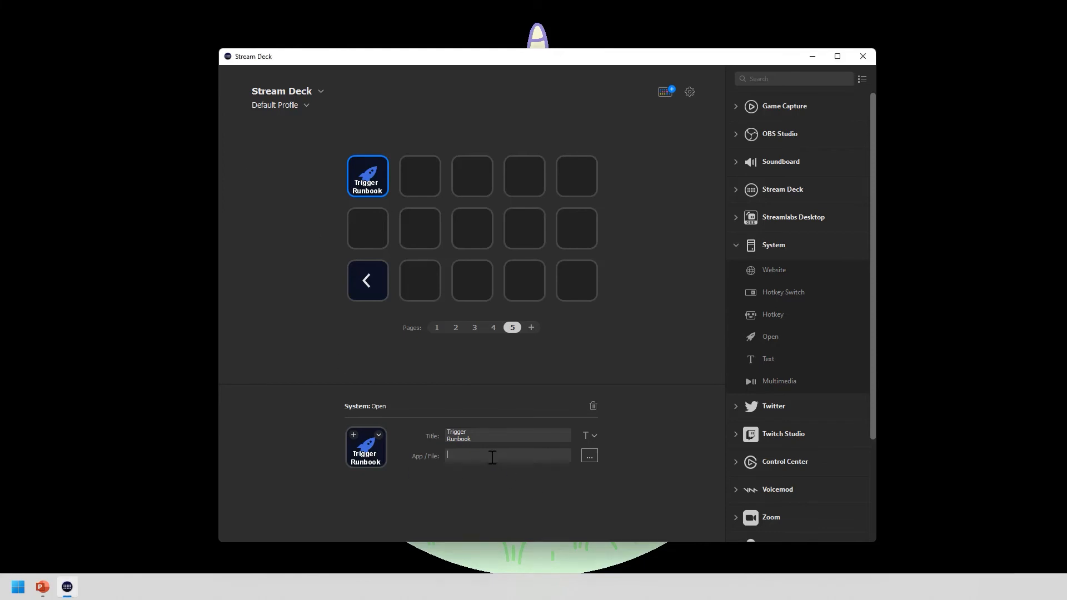
{"action": "type", "text": "pwsh.exe -executionpolicy bypass -file \"C:\\Users\\Sarah\\trigger-runbook.ps1\""}
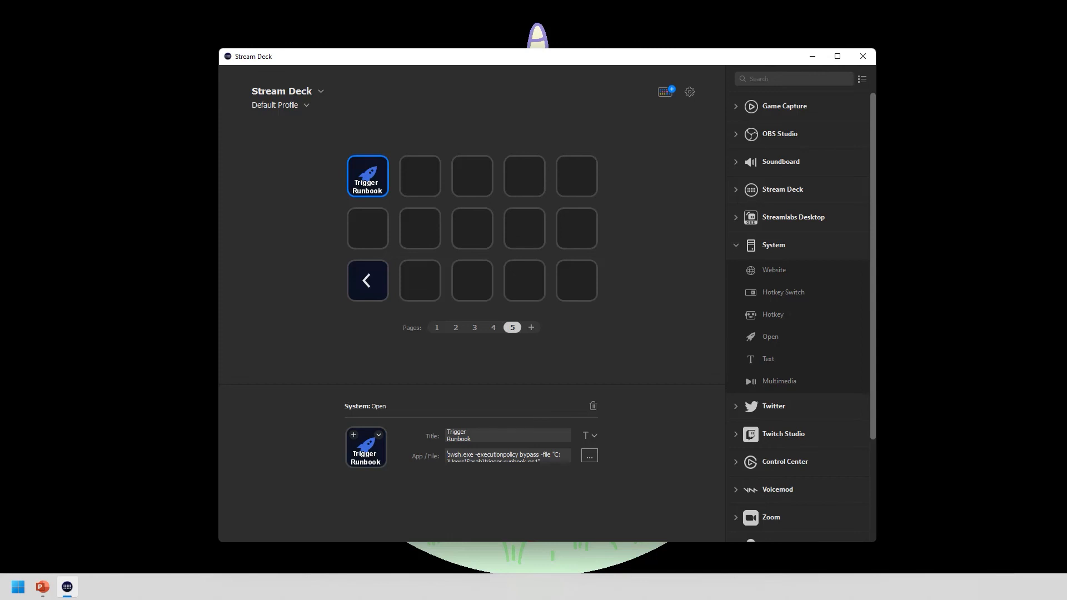
{"action": "mouse_move", "coordinate": [332, 506]}
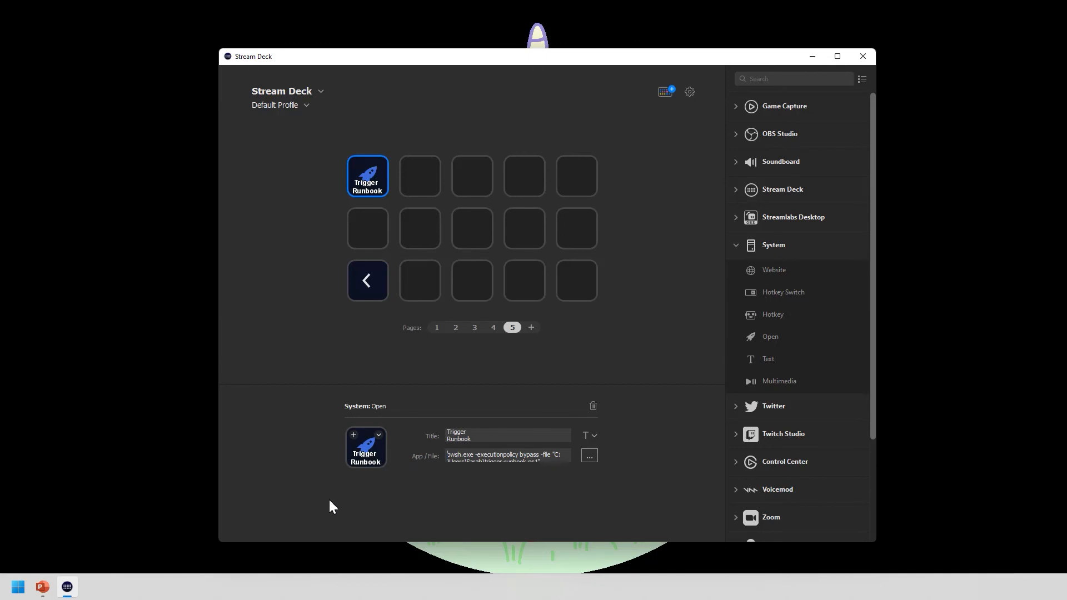